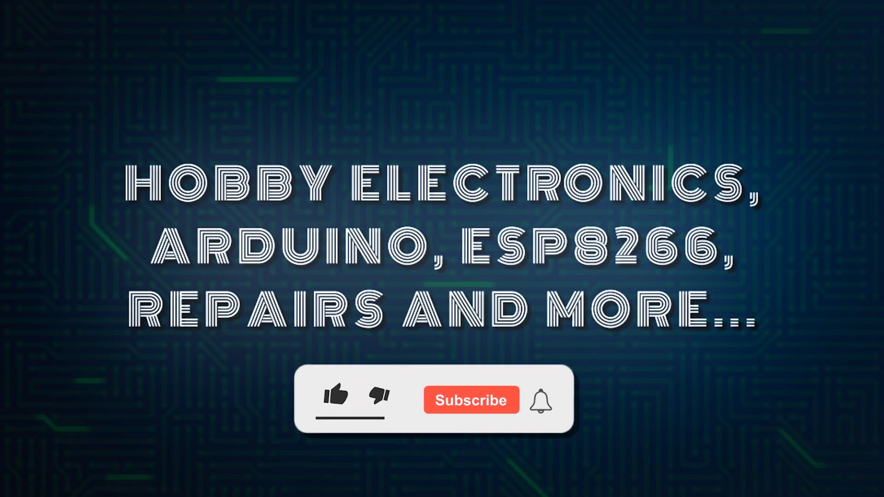
- Let the intro card's subscribe animation play to the liked, Subscribed, bell-ringing state
left_click(471, 400)
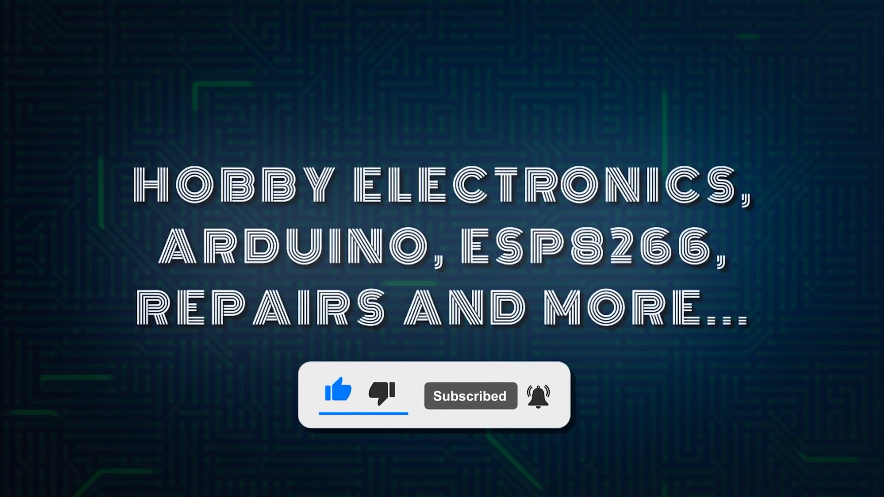